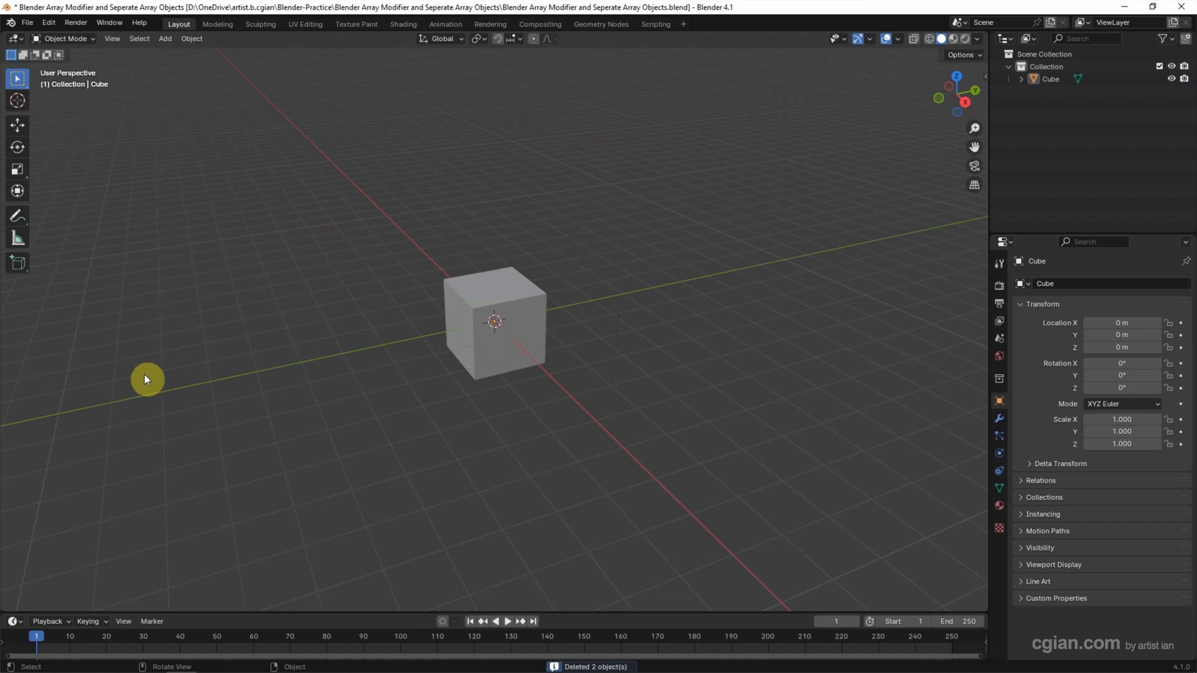
Select the default Cube and show its empty Modifier Properties.
{"action": "left_click", "coordinate": [486, 354]}
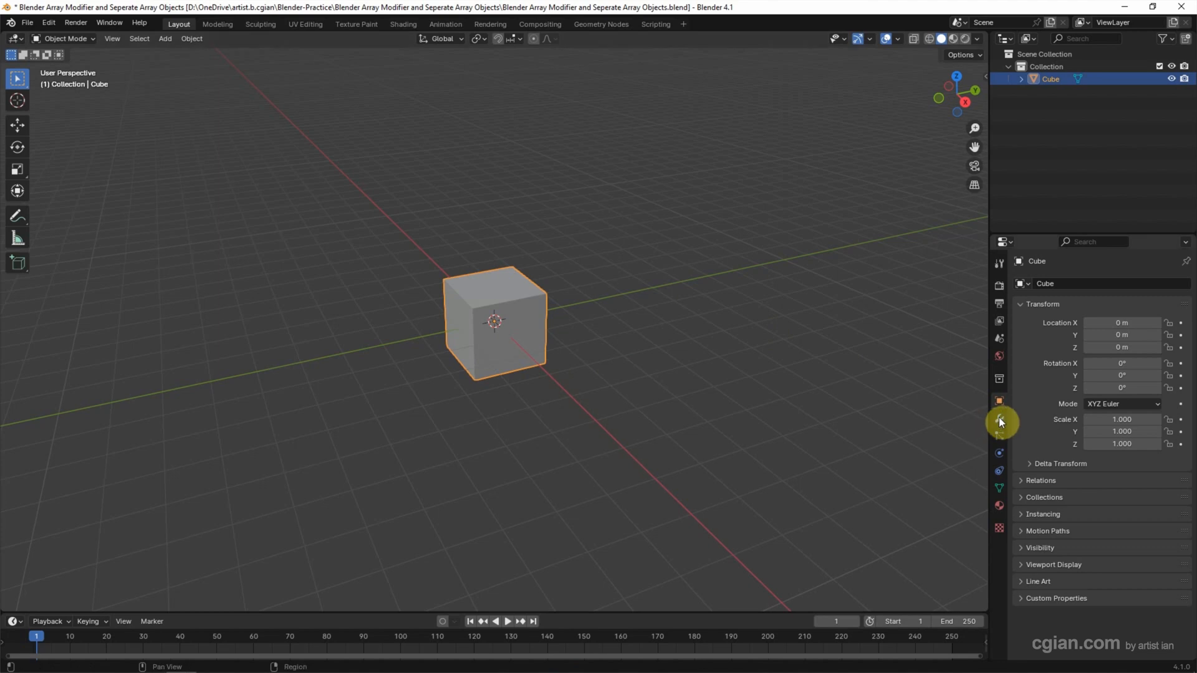
{"action": "left_click", "coordinate": [999, 419]}
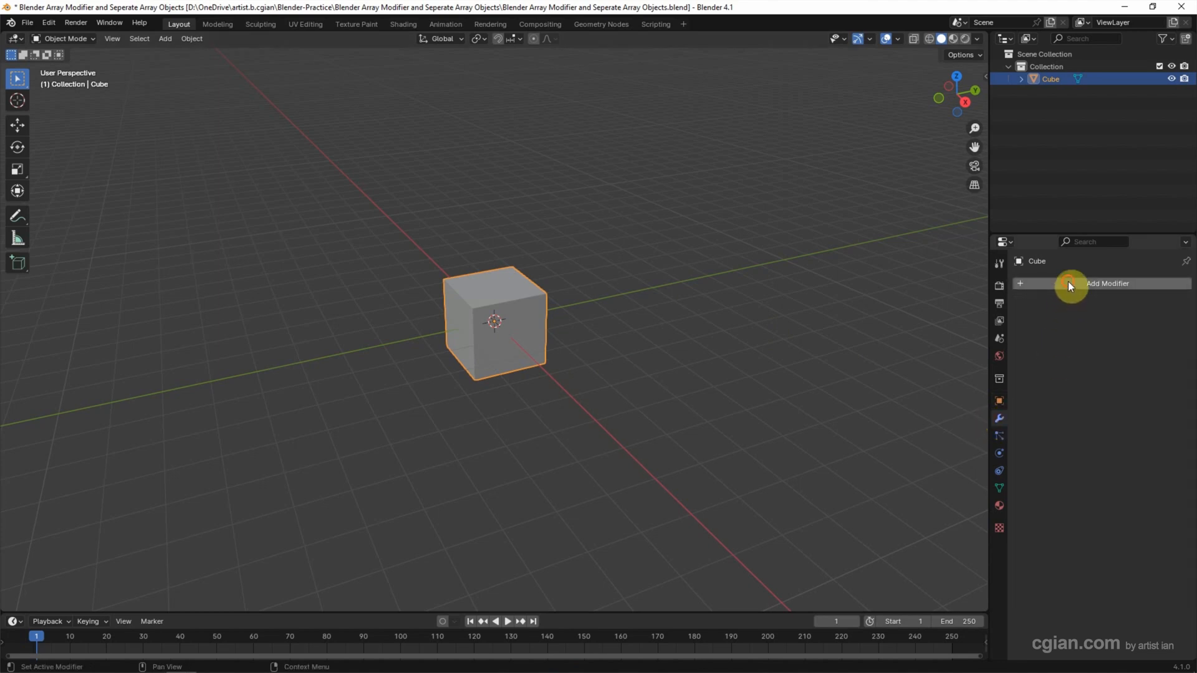
Add an Array modifier to the cube and spread the copies with a 1.1 X offset.
{"action": "left_click", "coordinate": [1108, 283]}
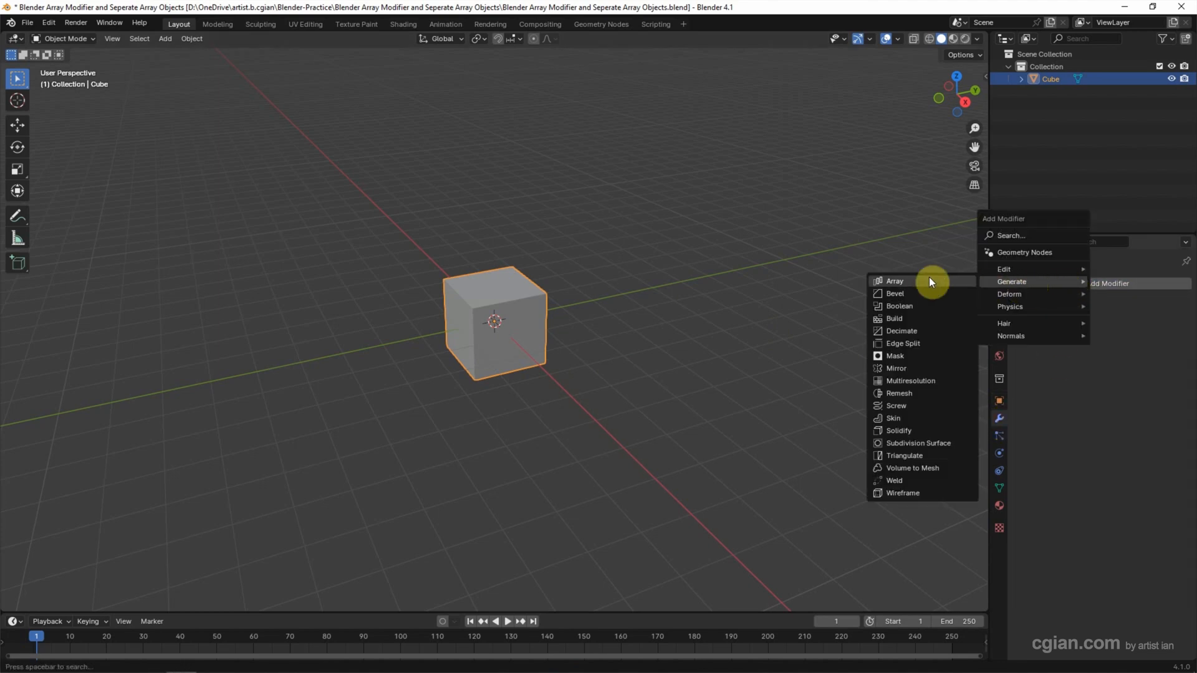
{"action": "left_click", "coordinate": [895, 281]}
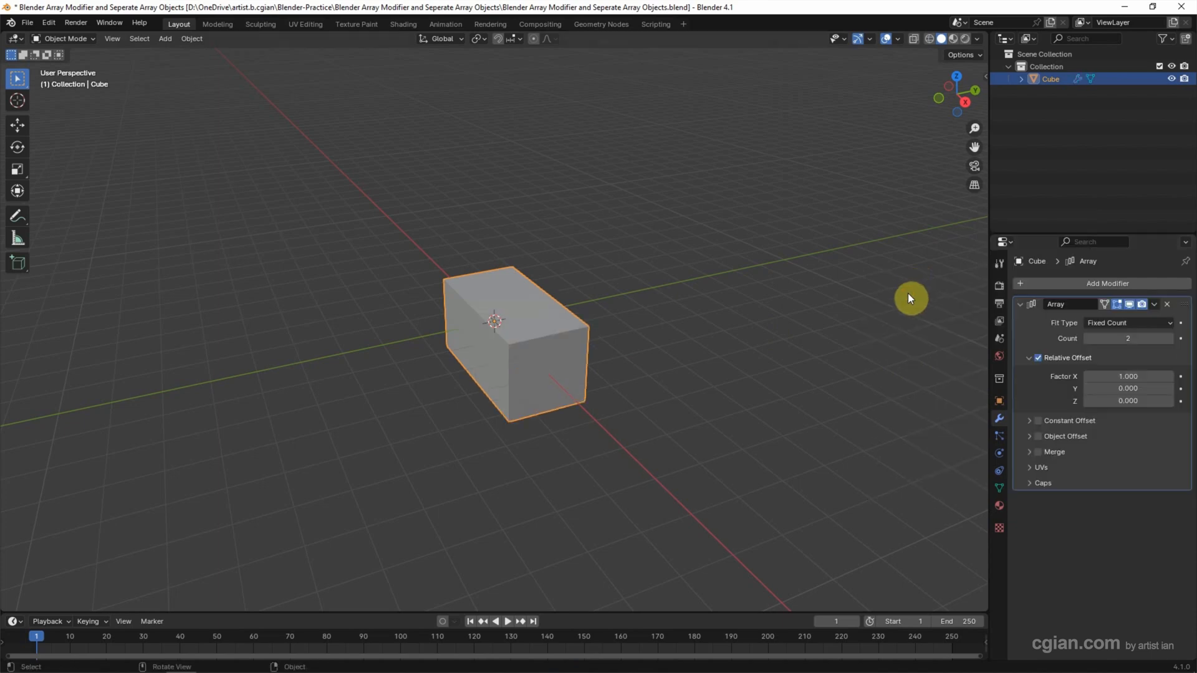
{"action": "mouse_move", "coordinate": [1128, 338]}
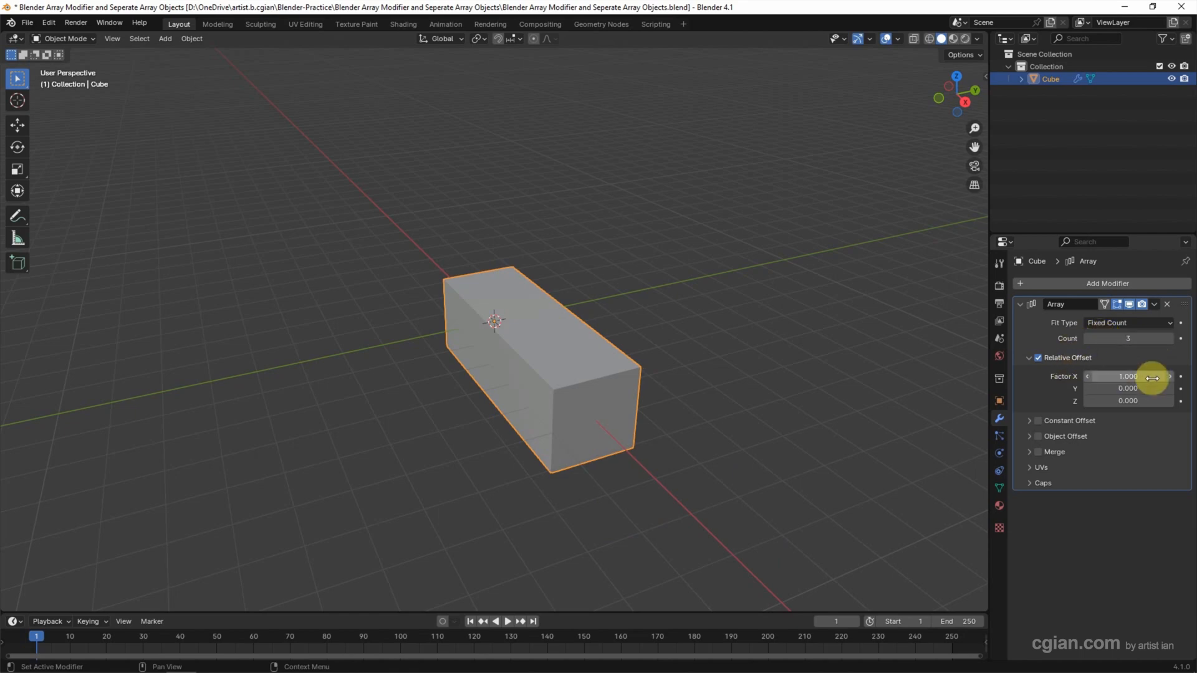
{"action": "left_click_drag", "start_coordinate": [1128, 375], "coordinate": [1149, 376]}
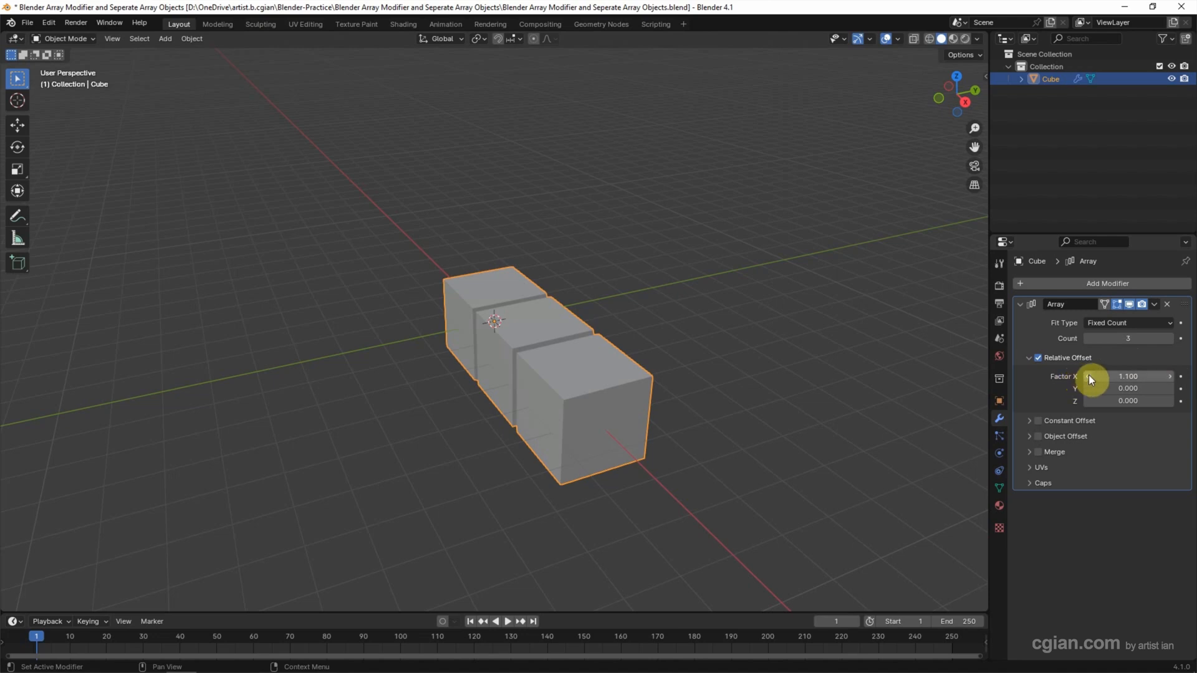
{"action": "mouse_move", "coordinate": [1100, 388]}
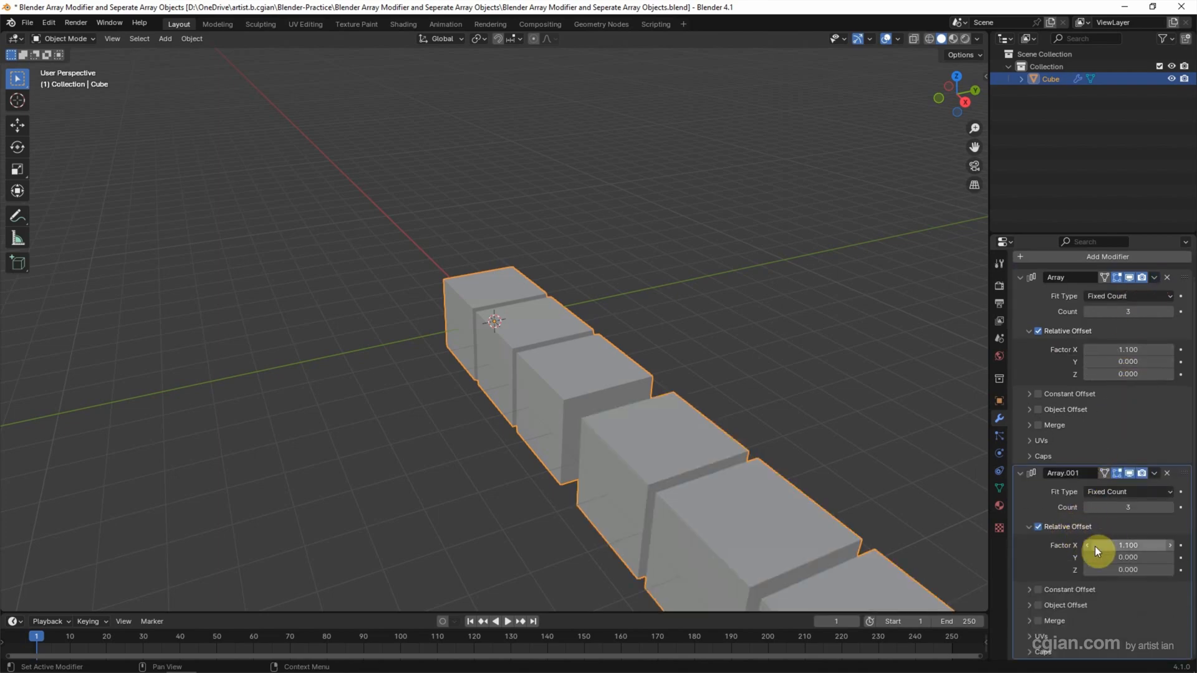
Zero the second Array's X offset so it repeats the row along Y.
{"action": "left_click_drag", "start_coordinate": [1128, 545], "coordinate": [1084, 545]}
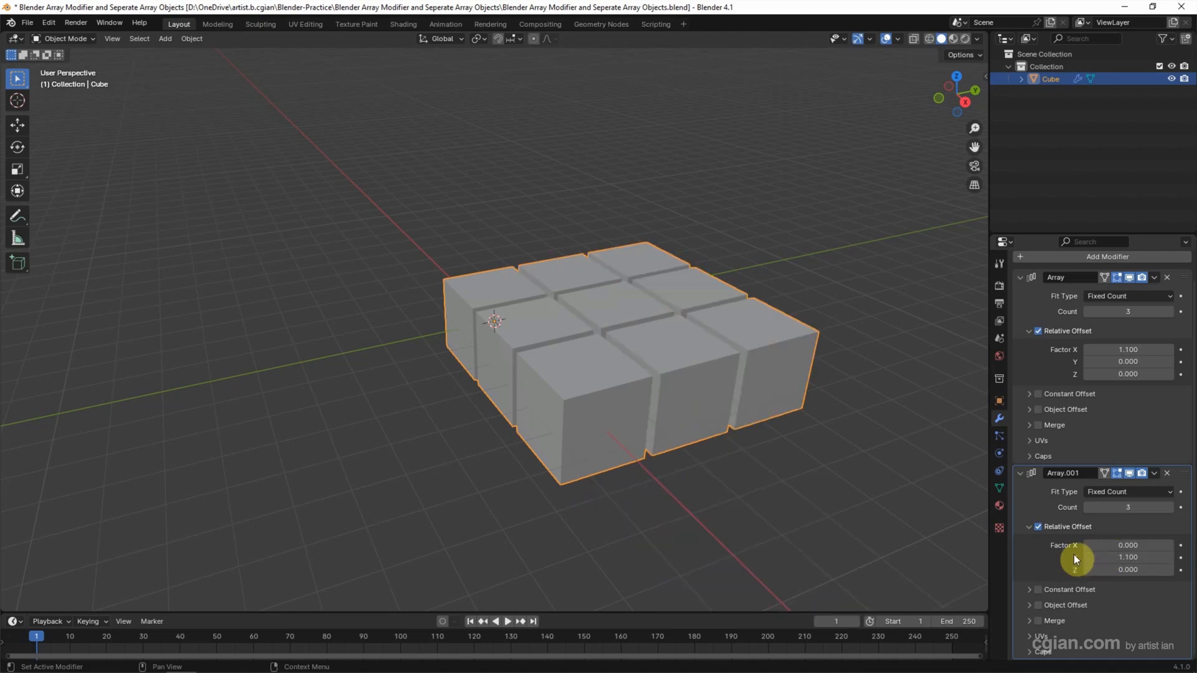
{"action": "left_click", "coordinate": [1155, 472]}
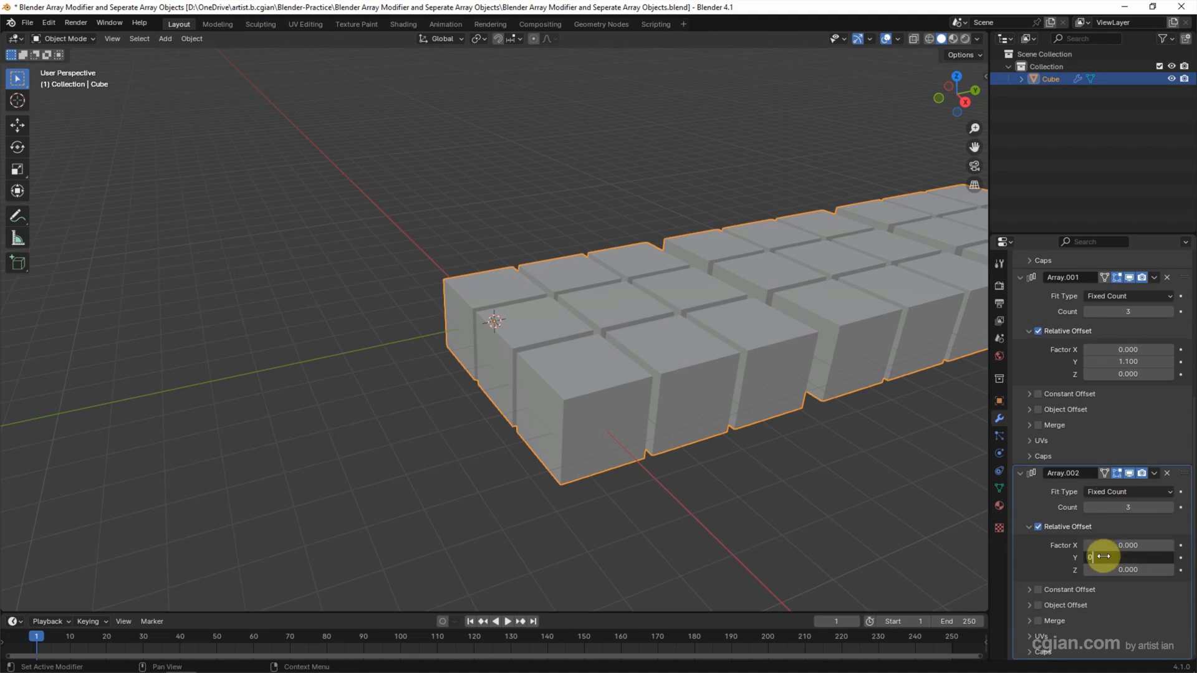
Zero the third Array's Y offset so the layer stacks along Z.
{"action": "left_click_drag", "start_coordinate": [1130, 558], "coordinate": [1107, 558]}
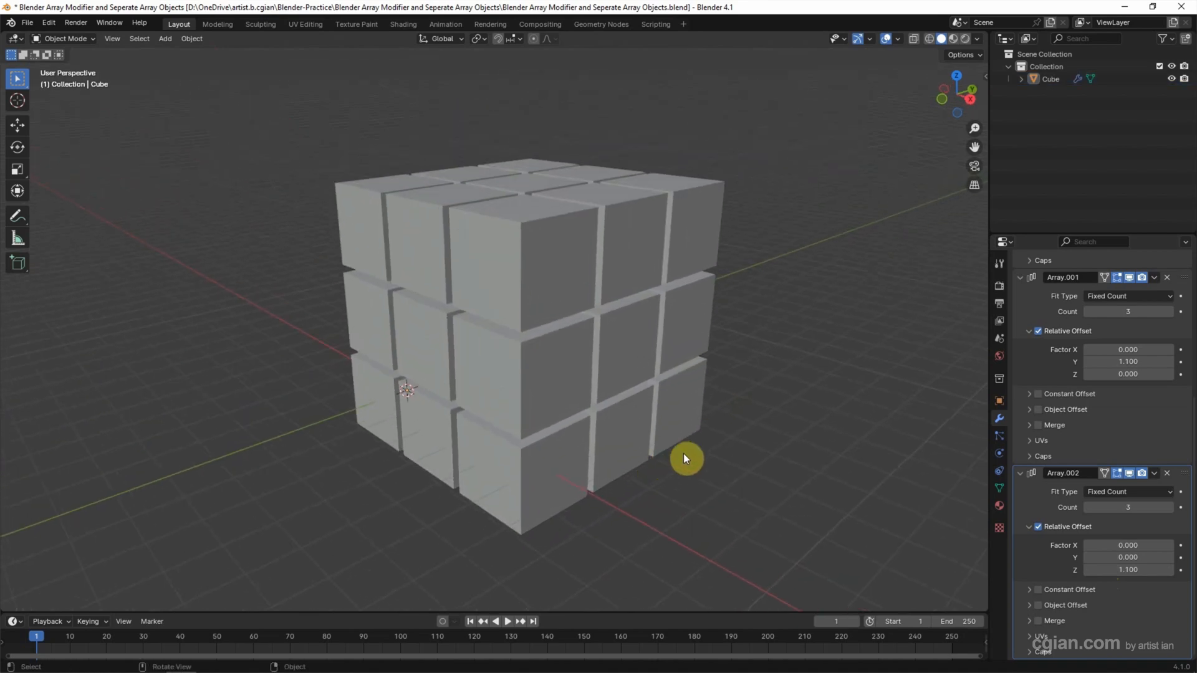
{"action": "mouse_move", "coordinate": [502, 553]}
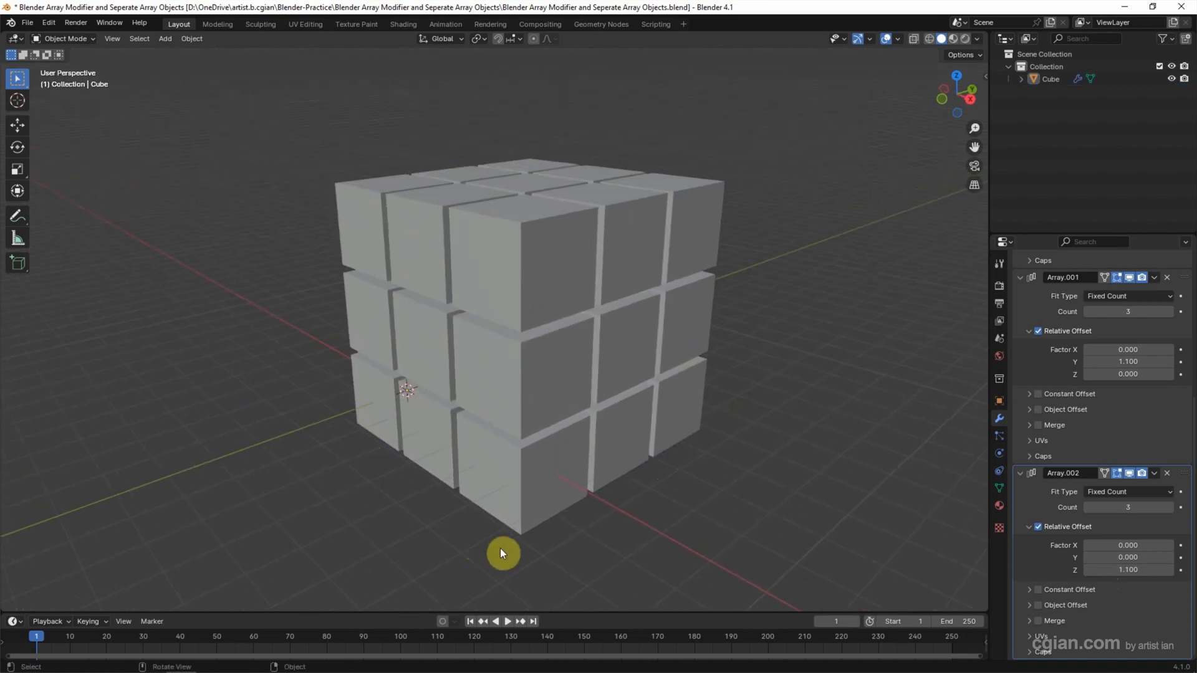
{"action": "mouse_move", "coordinate": [722, 211]}
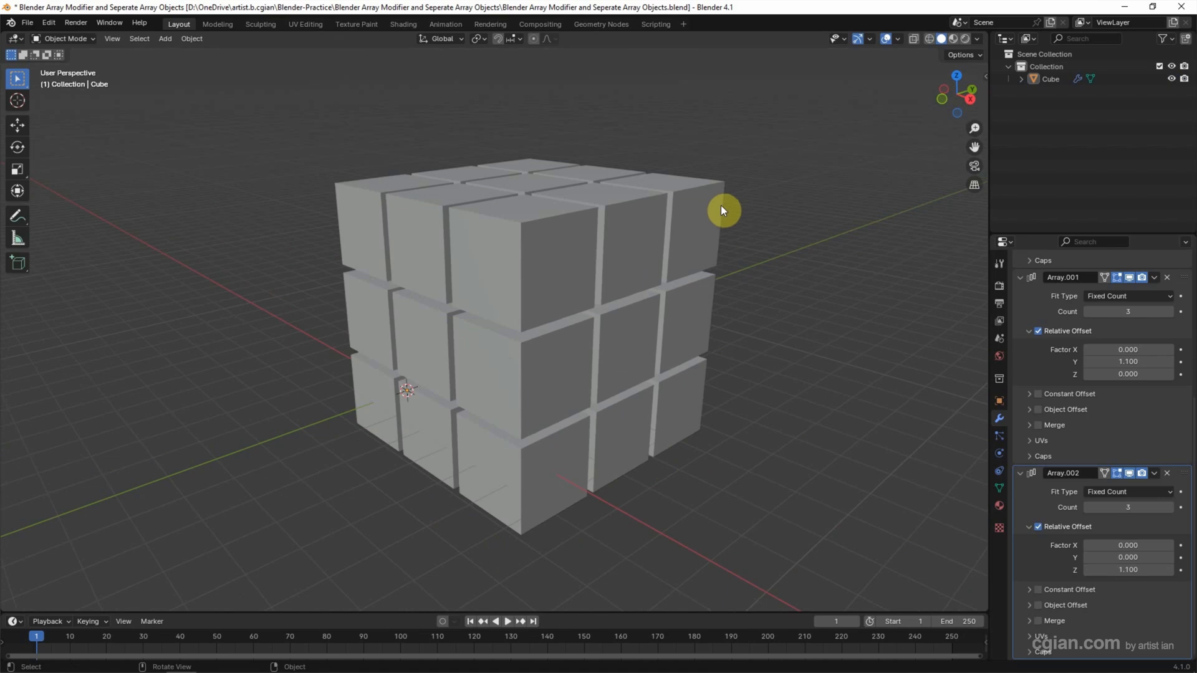
Select the Cube and set viewport shading Color to Random.
{"action": "left_click", "coordinate": [1050, 79]}
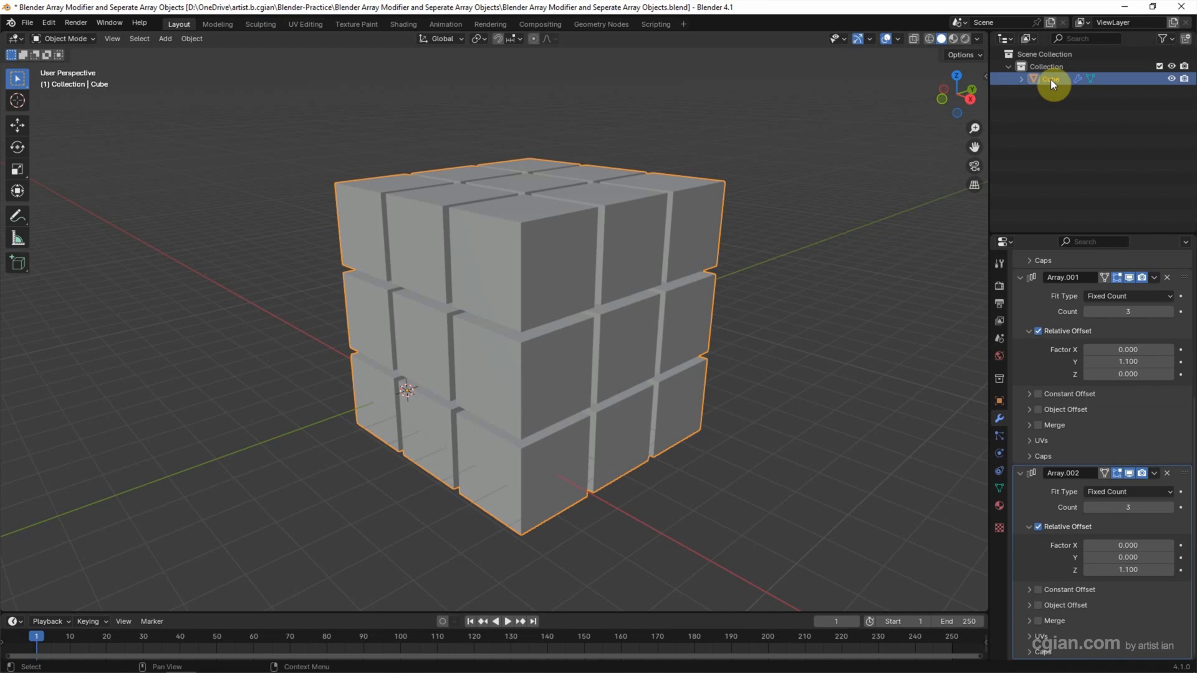
{"action": "left_click", "coordinate": [978, 39]}
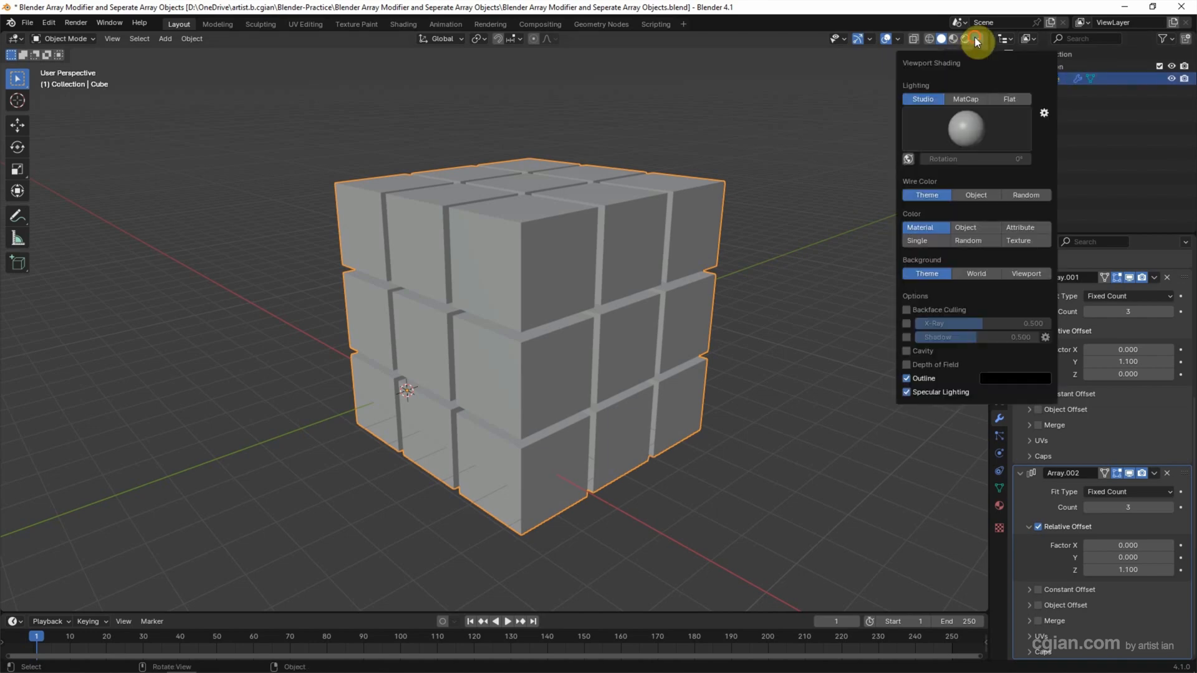
{"action": "left_click", "coordinate": [967, 240]}
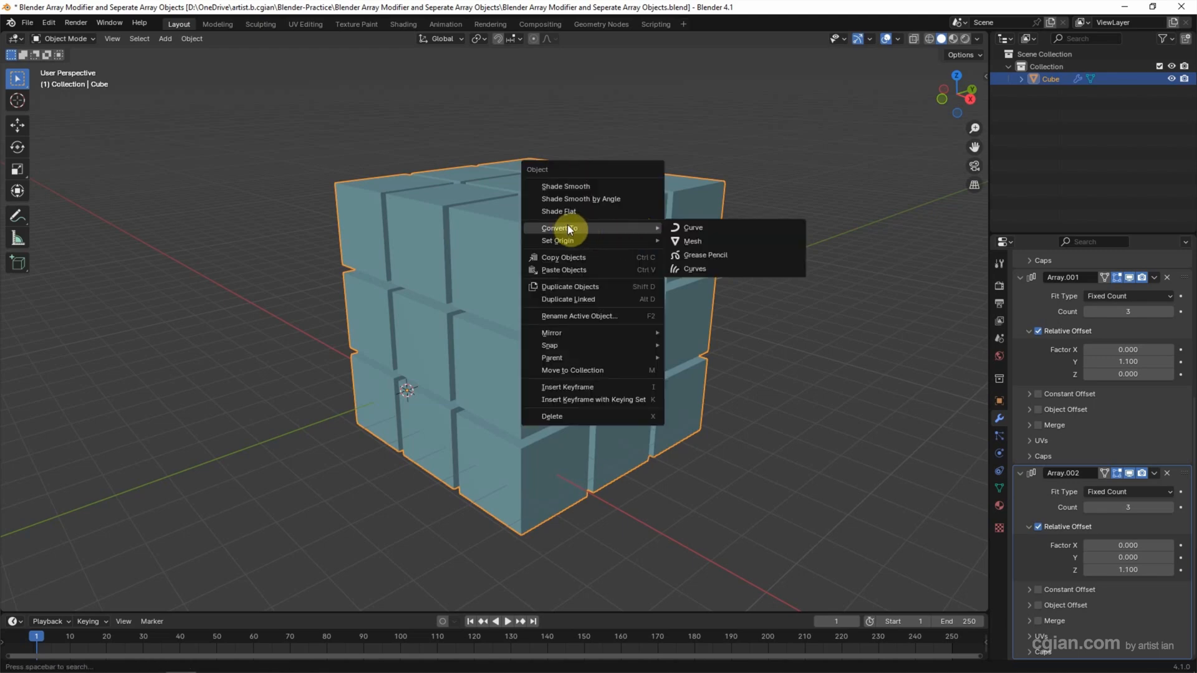
{"action": "mouse_move", "coordinate": [693, 241]}
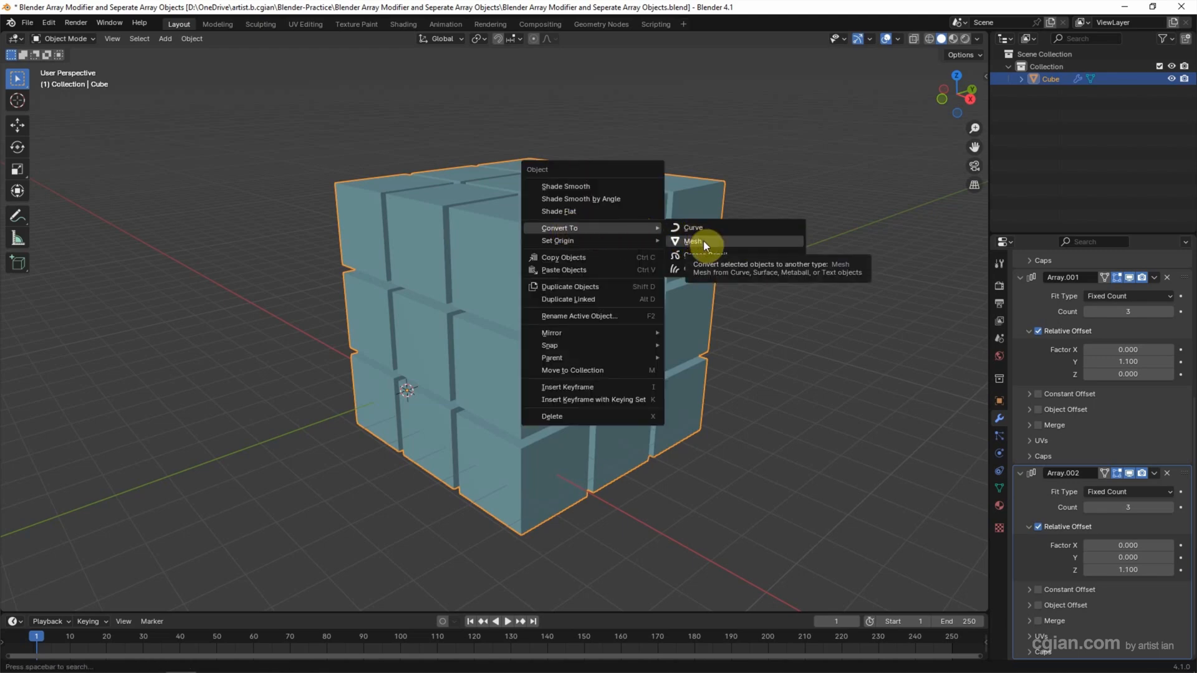
Convert the arrayed cube to a mesh, applying all three Array modifiers.
{"action": "left_click", "coordinate": [693, 242]}
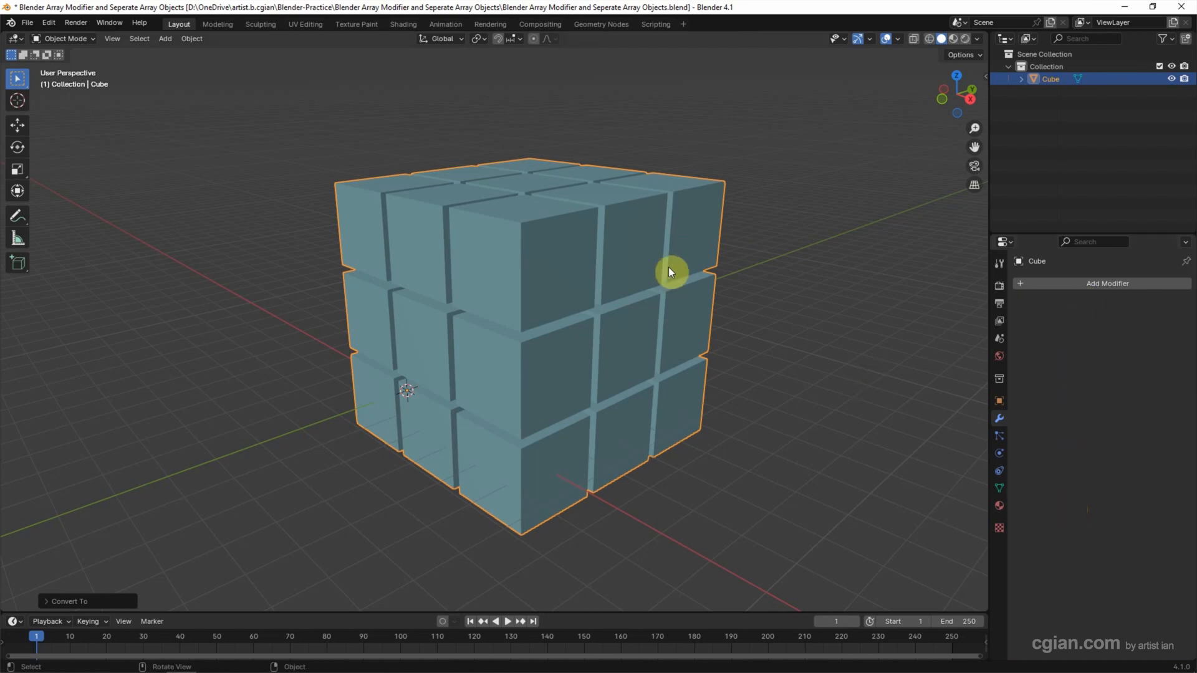
{"action": "mouse_move", "coordinate": [187, 124]}
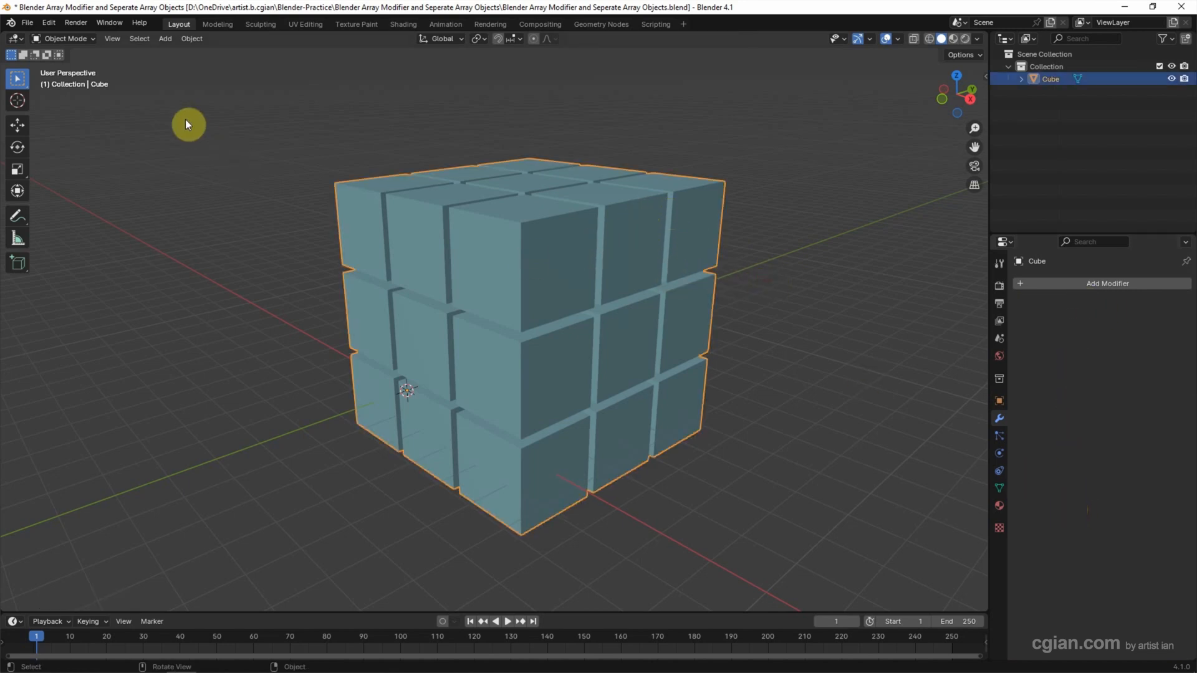
In Edit Mode, separate the mesh by loose parts into individual cubes.
{"action": "key", "text": "Tab"}
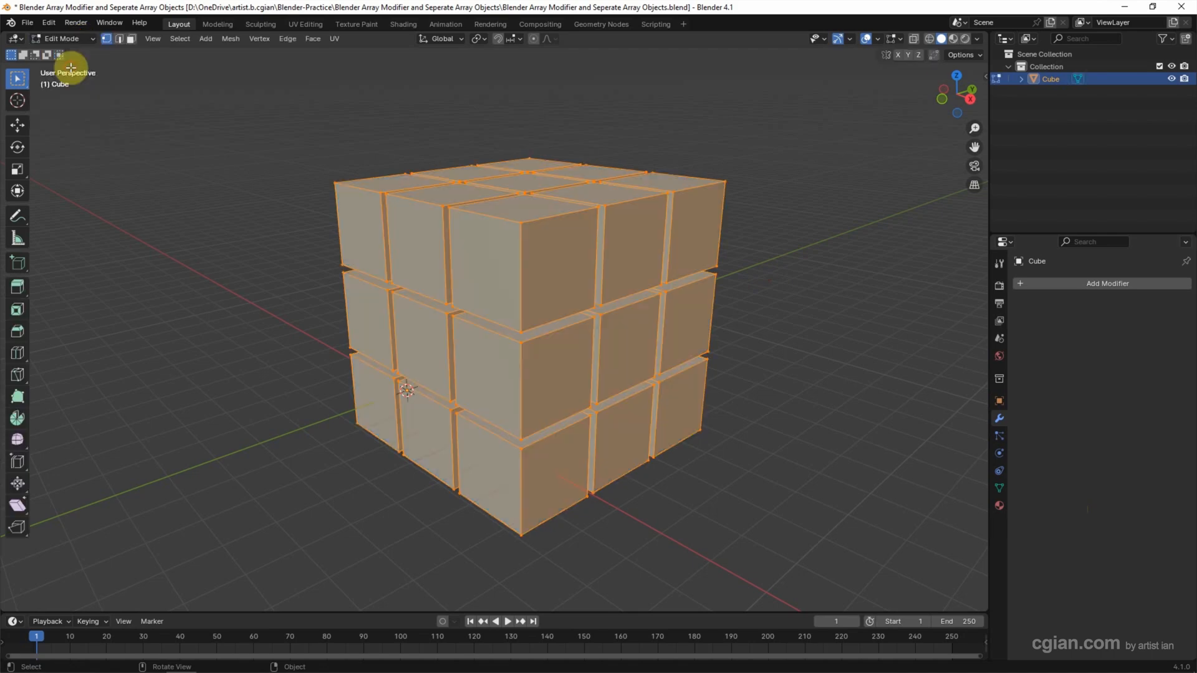
{"action": "left_click", "coordinate": [231, 39]}
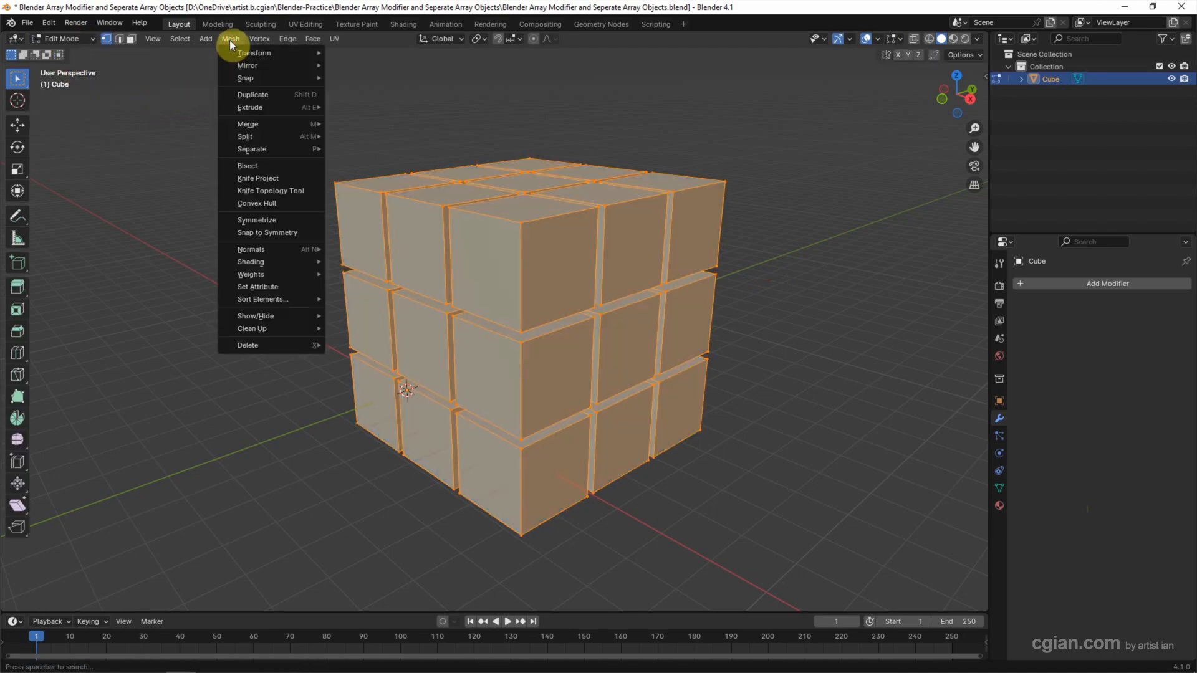
{"action": "mouse_move", "coordinate": [252, 149]}
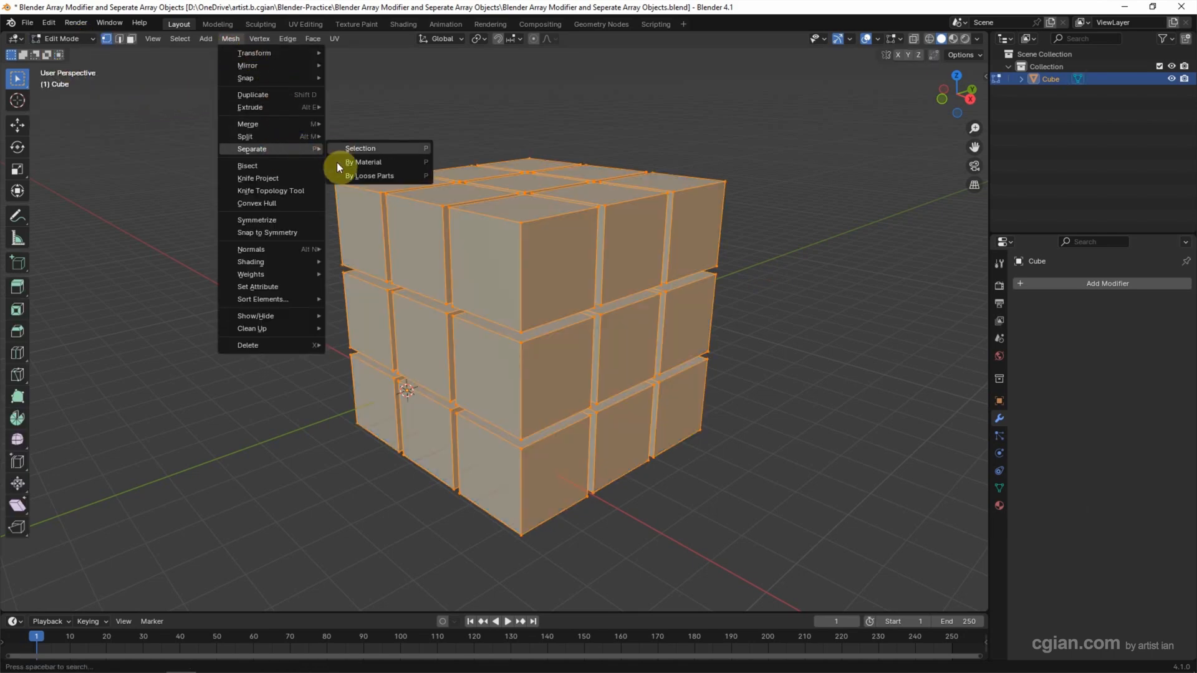
{"action": "mouse_move", "coordinate": [371, 175]}
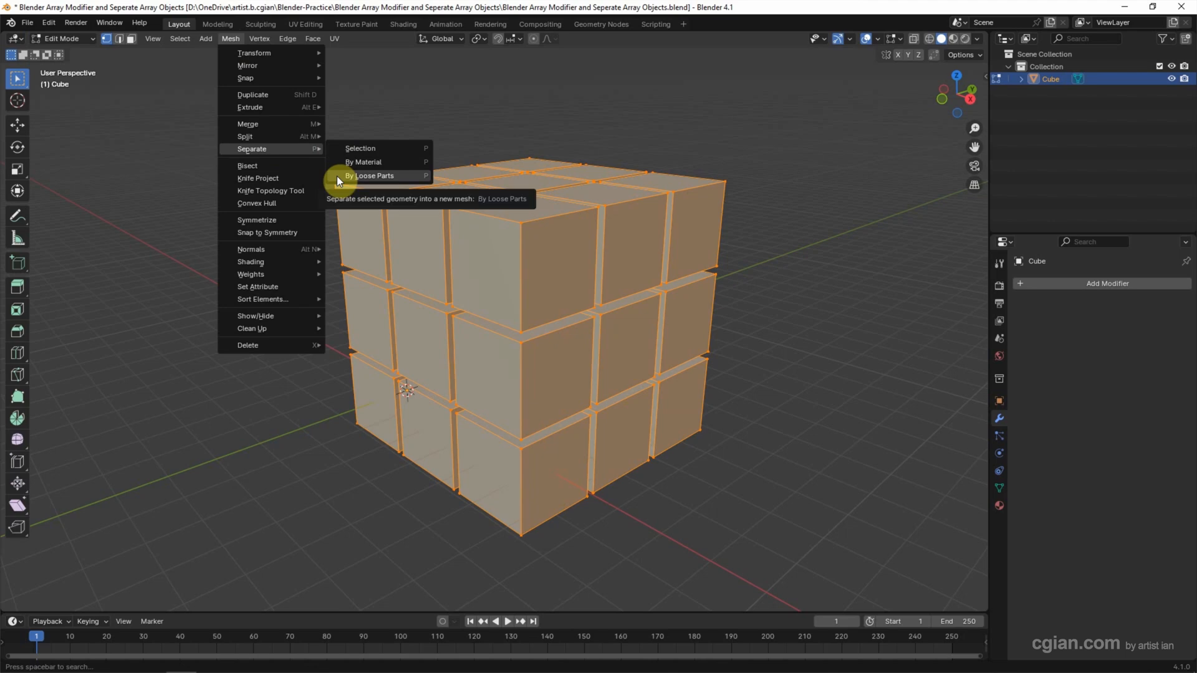
{"action": "left_click", "coordinate": [372, 176]}
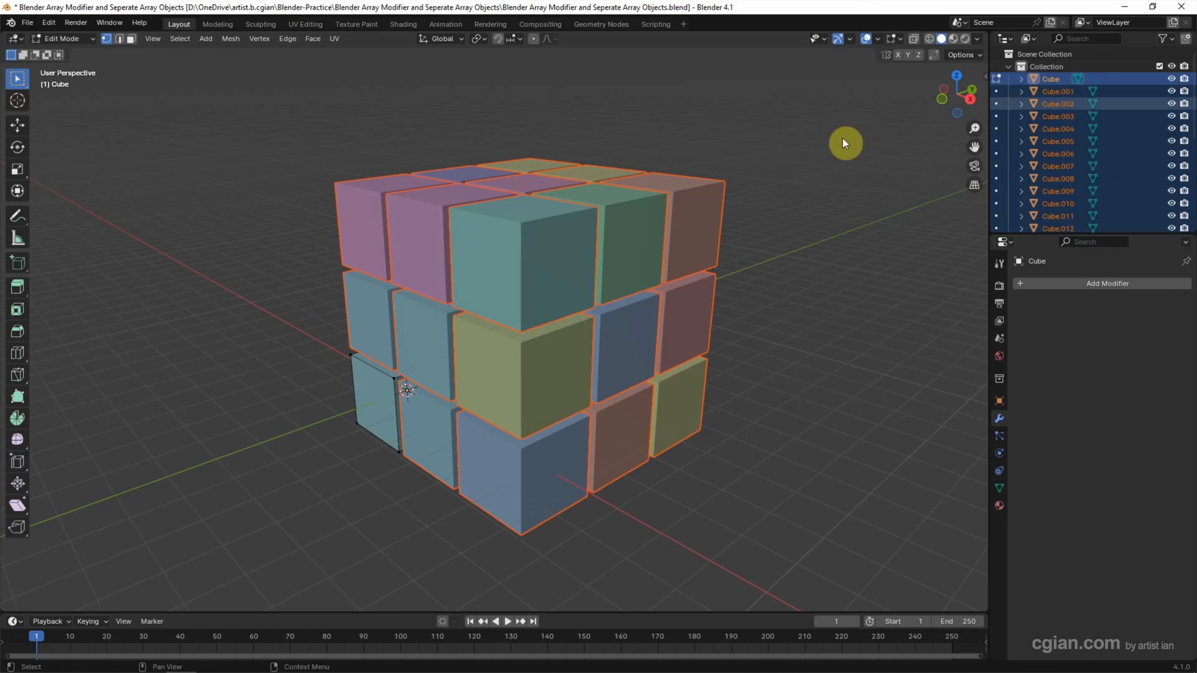
Switch from Edit Mode back to Object Mode via the mode dropdown.
{"action": "left_click", "coordinate": [61, 38]}
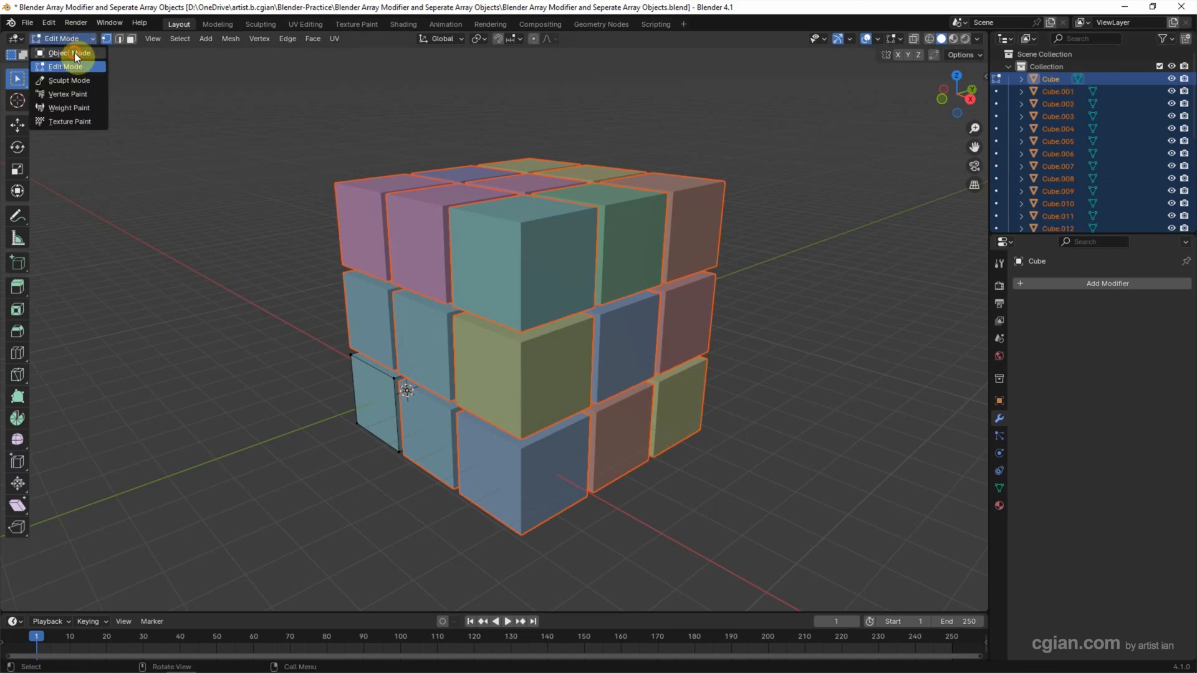
{"action": "left_click", "coordinate": [68, 52]}
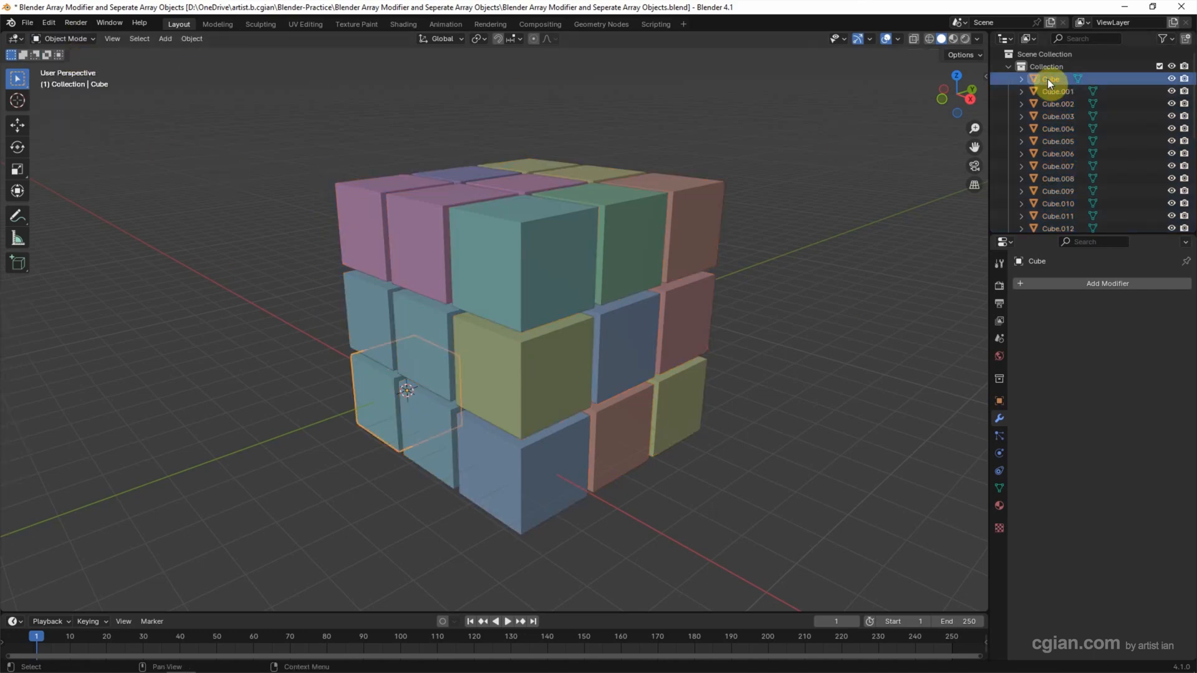